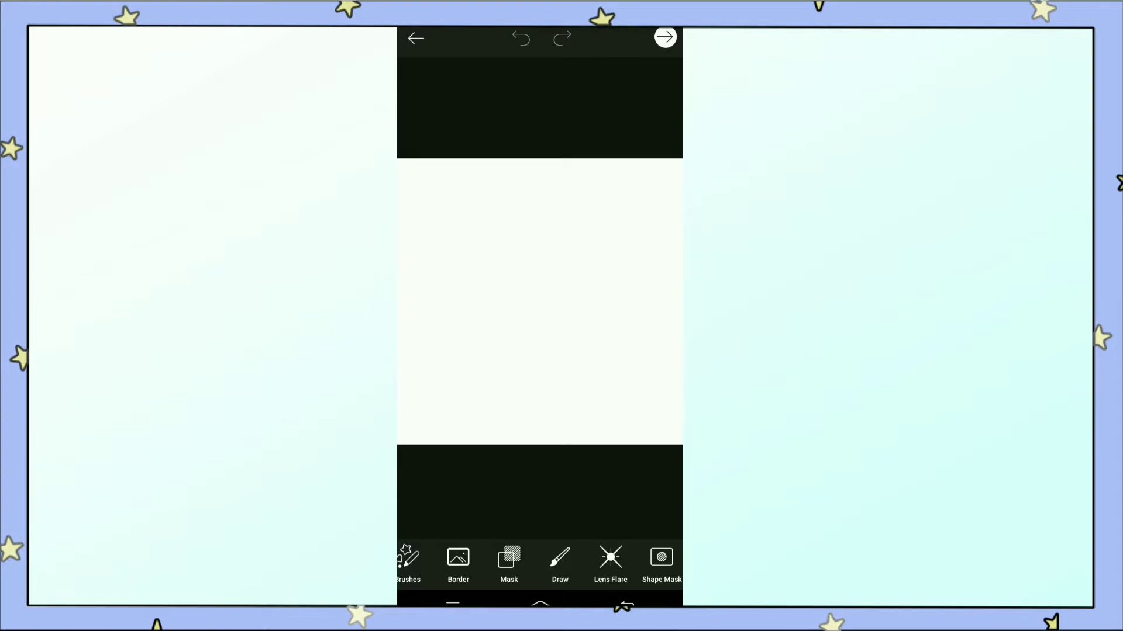
# Step: Add the cartoon portrait photo as a layer in Draw and apply it to the white canvas
pyautogui.click(559, 563)
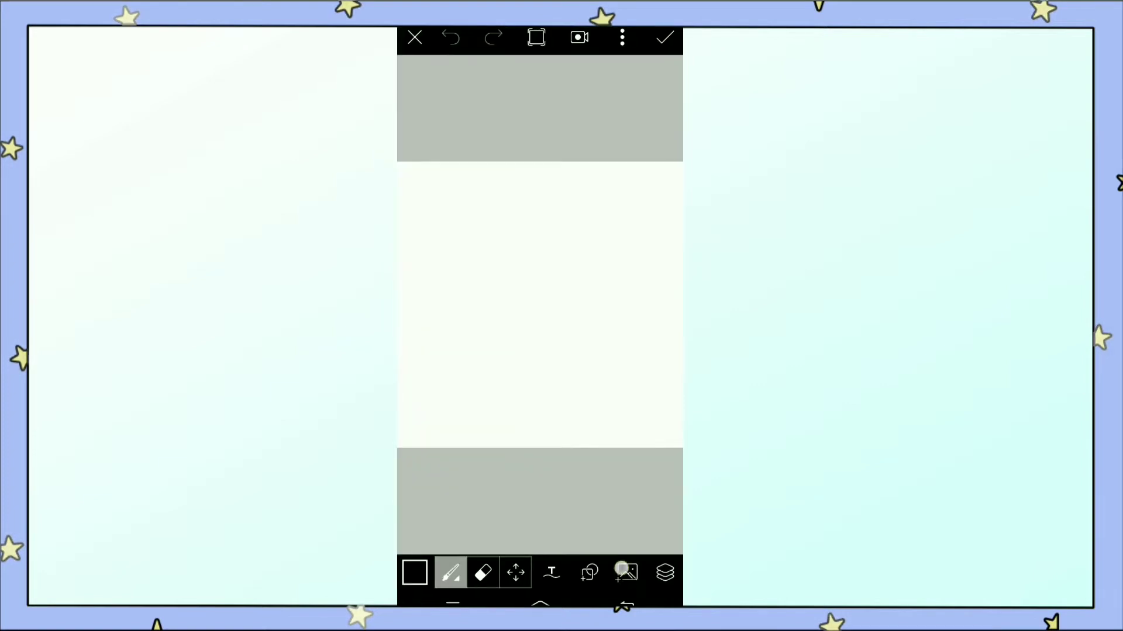
pyautogui.click(625, 573)
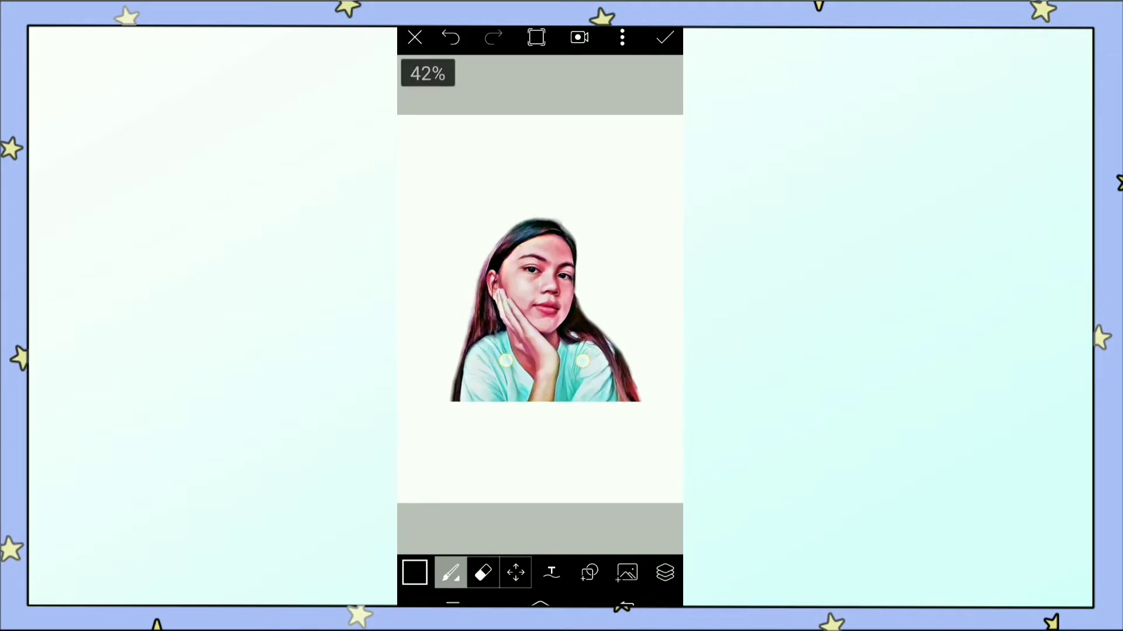
pyautogui.click(452, 38)
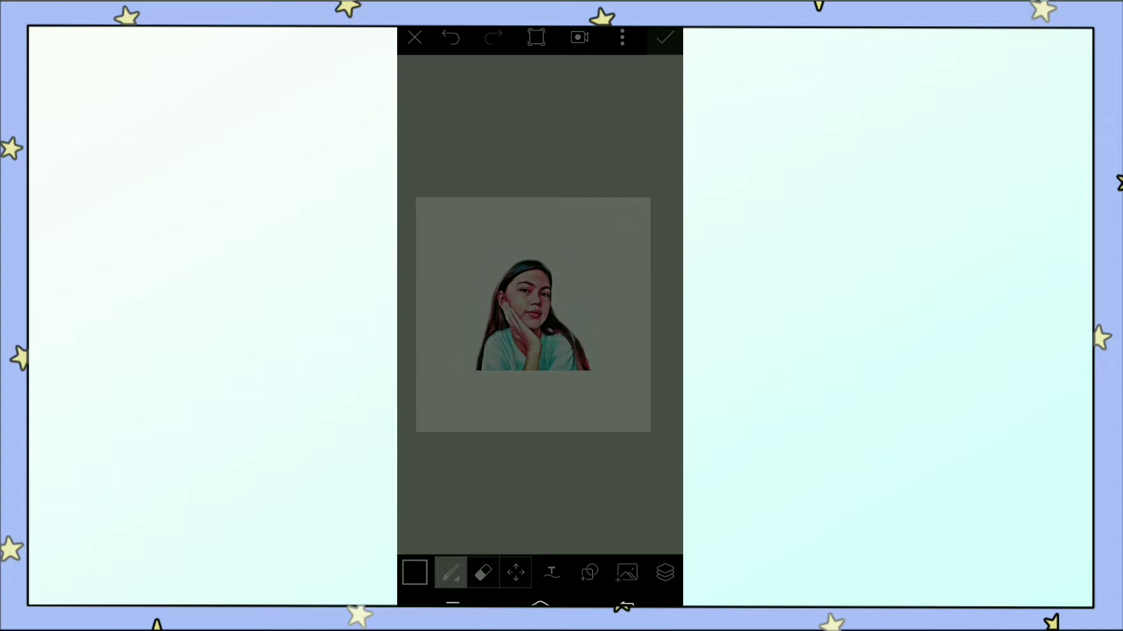
pyautogui.click(663, 37)
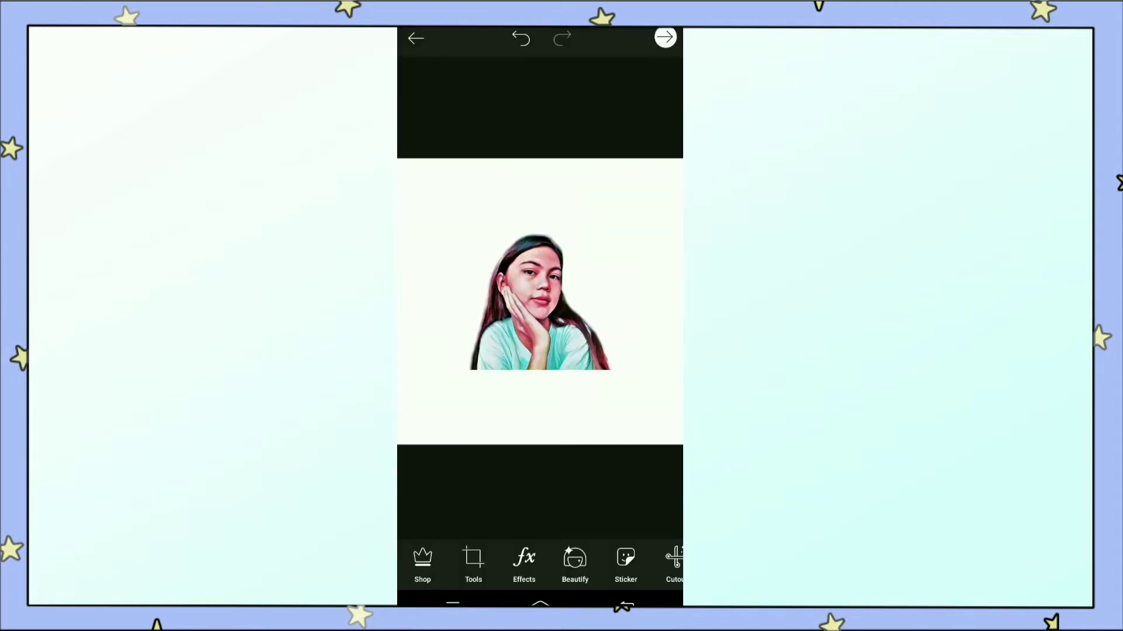
pyautogui.hscroll(-3)
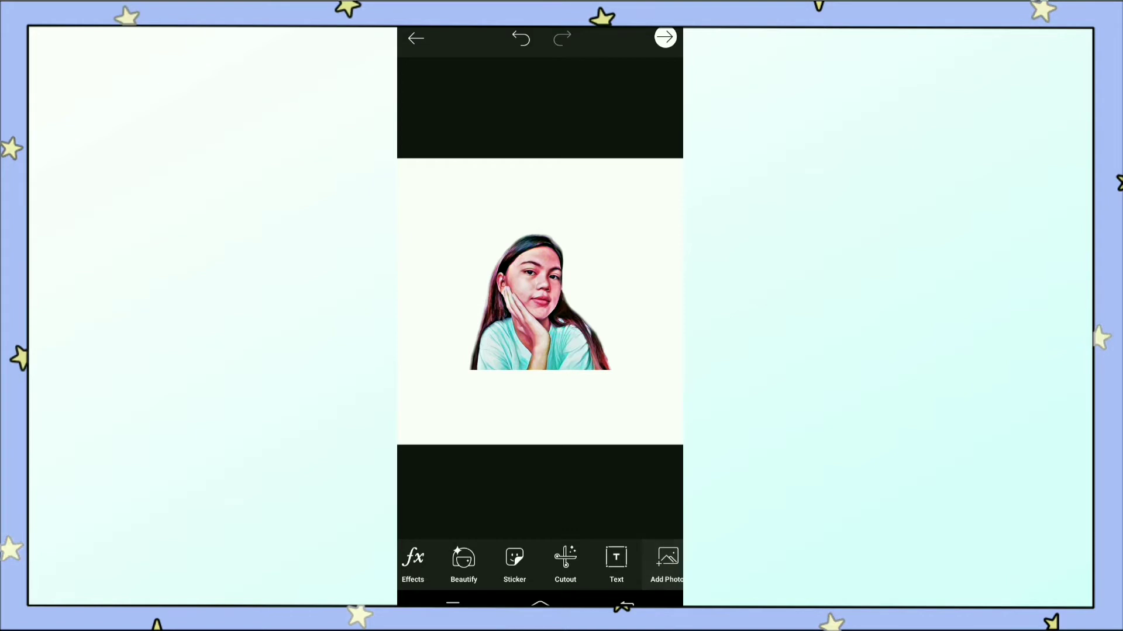
# Step: Add the black drip image and size it to span the portrait's bottom edge
pyautogui.click(665, 37)
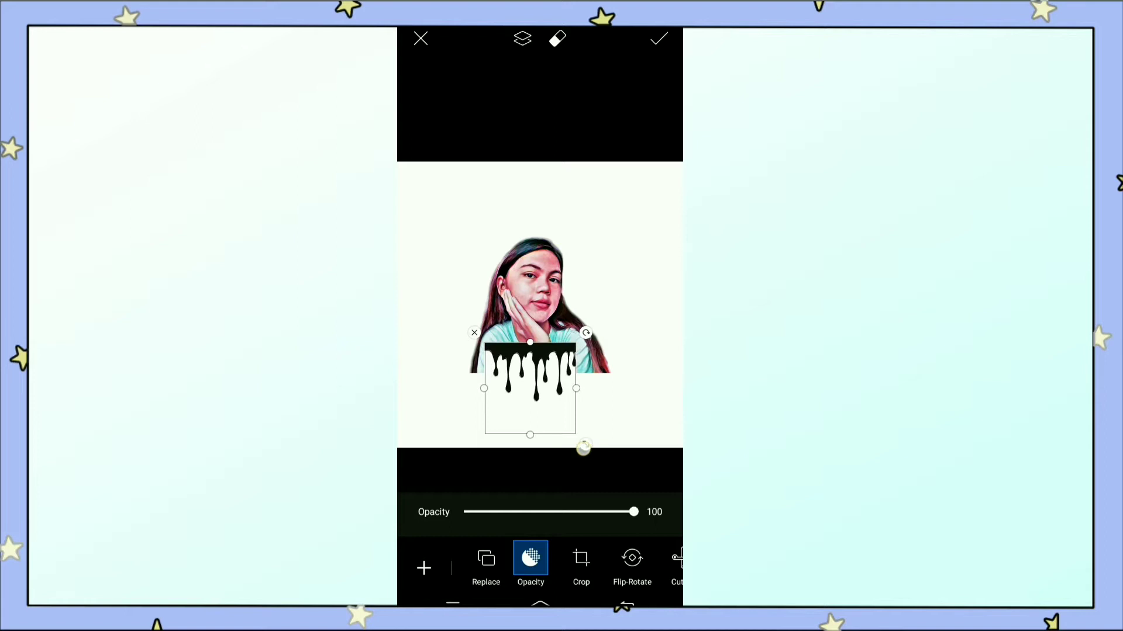
pyautogui.moveTo(584, 449); pyautogui.dragTo(595, 458)
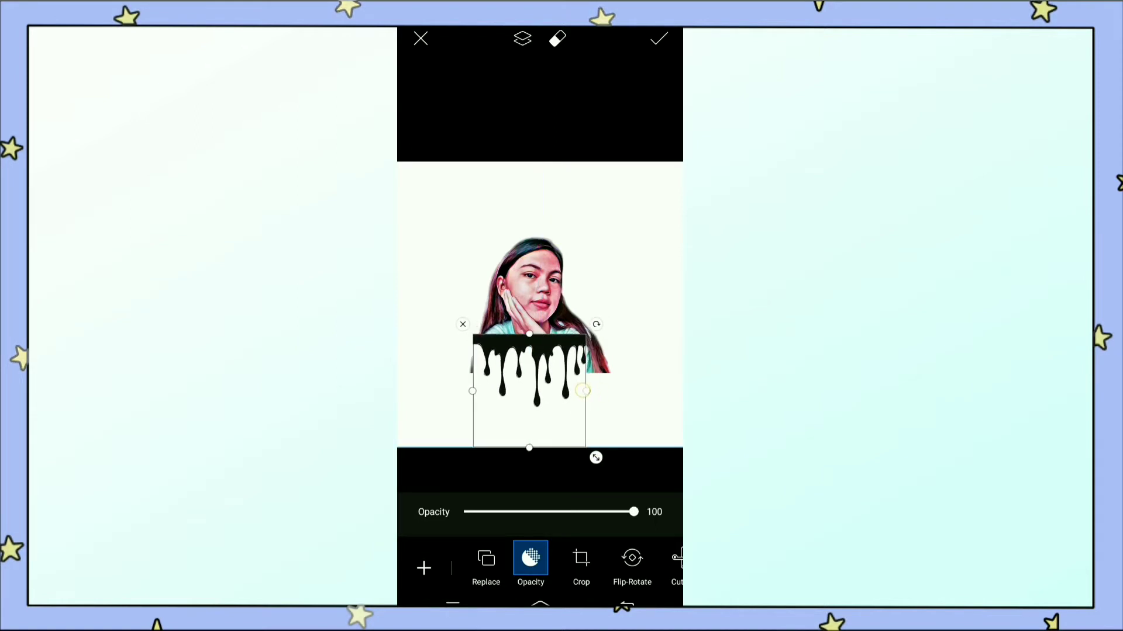
pyautogui.moveTo(582, 391); pyautogui.dragTo(609, 391)
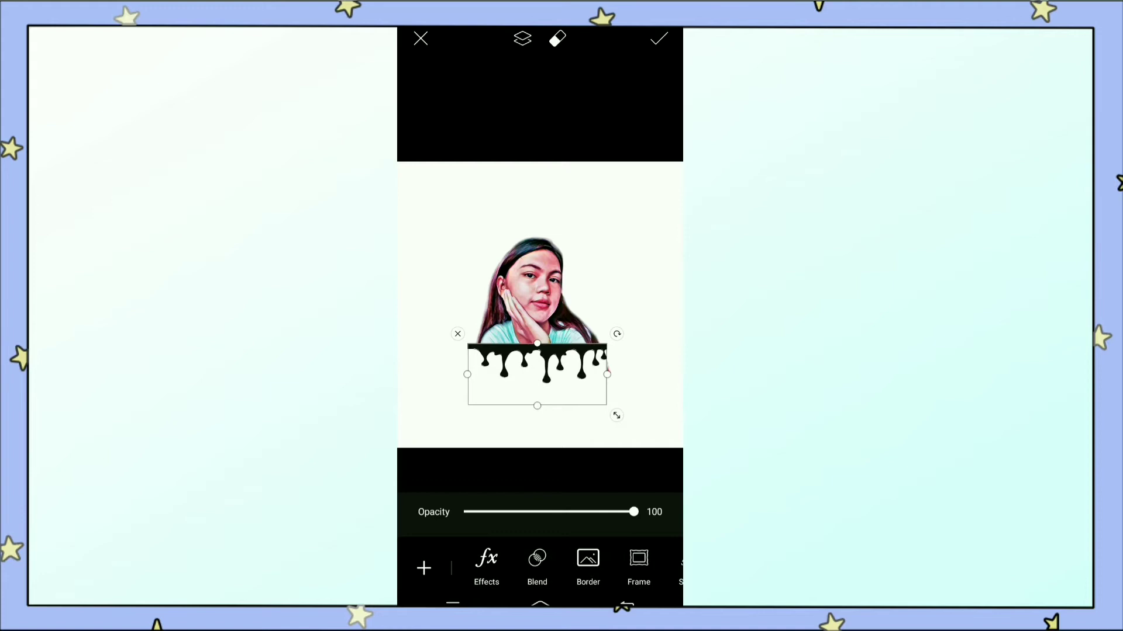
# Step: Blend the drip overlay in Screen mode so the drips appear white
pyautogui.click(537, 565)
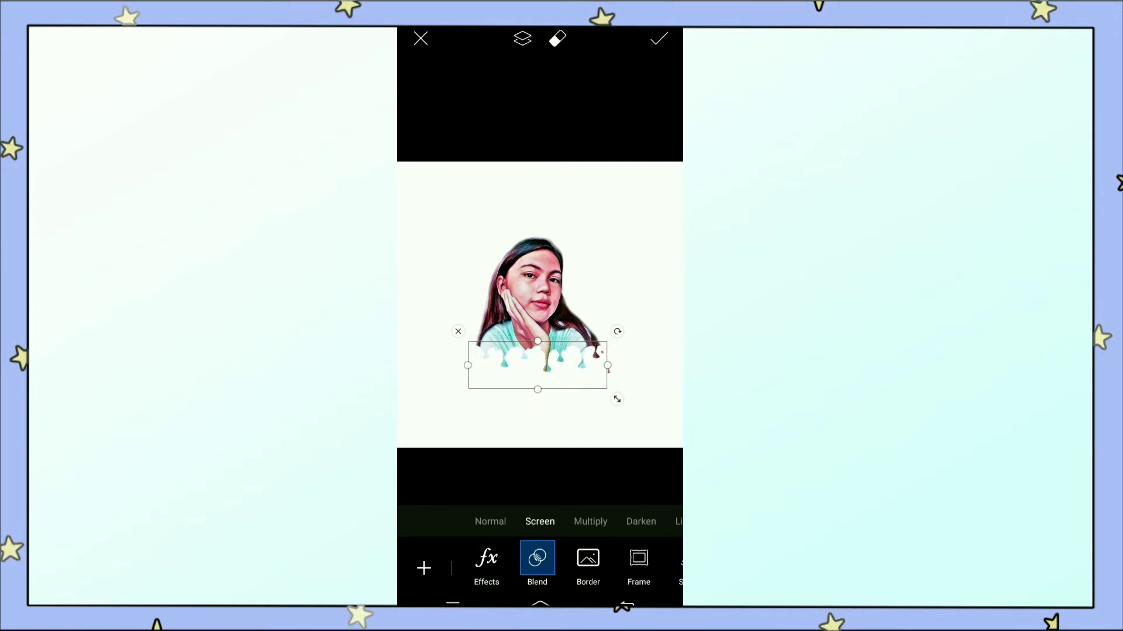
pyautogui.moveTo(536, 365); pyautogui.dragTo(541, 366)
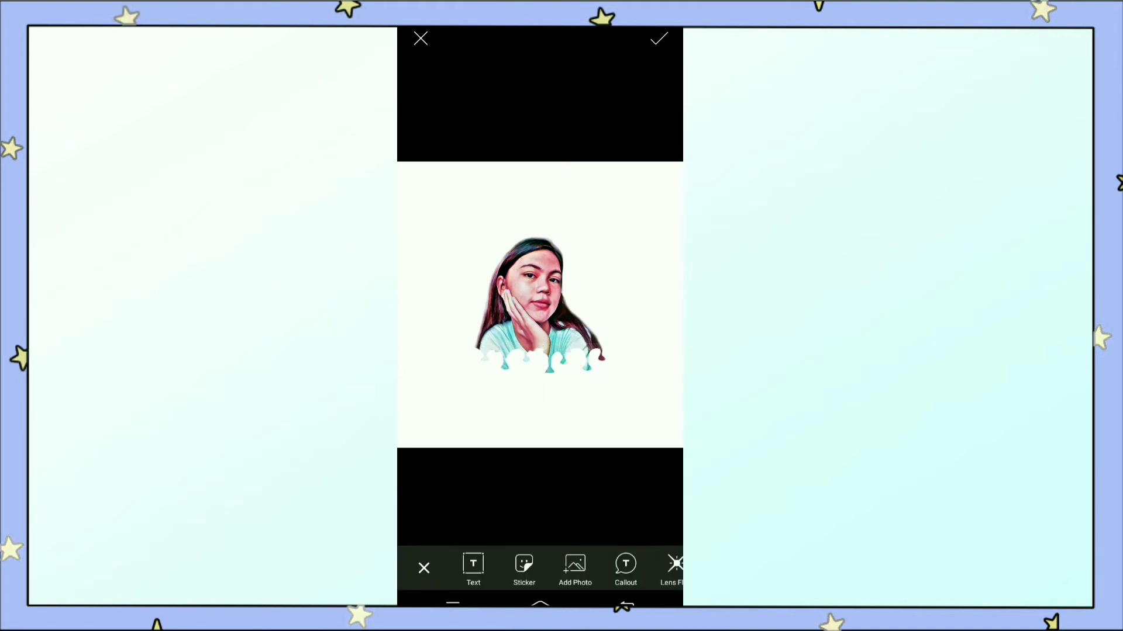
# Step: Apply the white drip overlay and return to the main editor
pyautogui.click(537, 566)
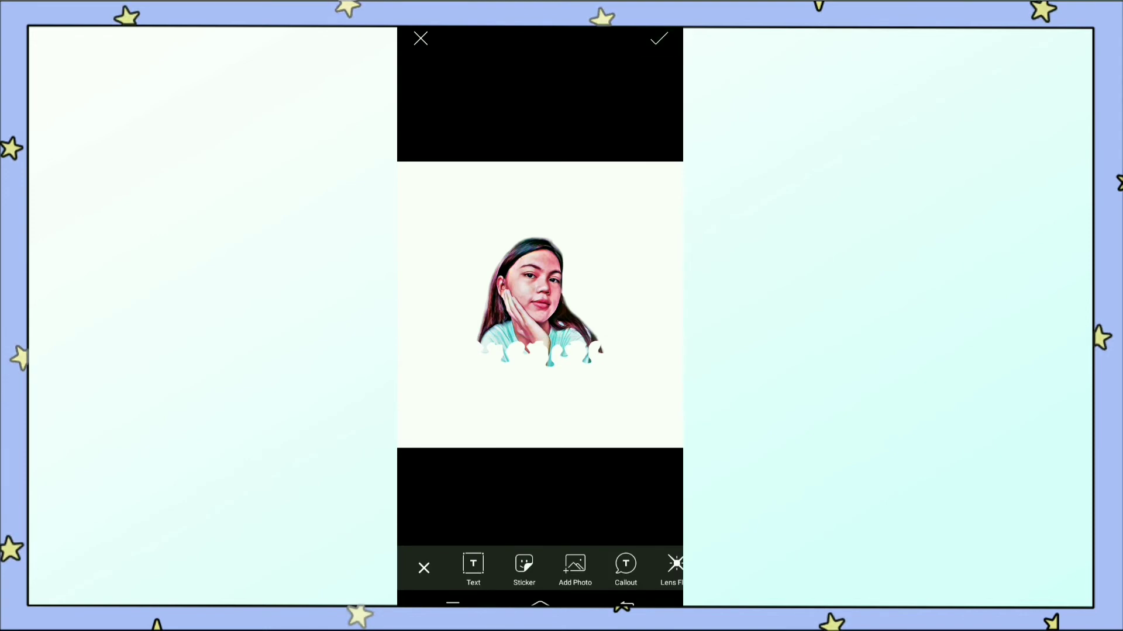
pyautogui.click(656, 37)
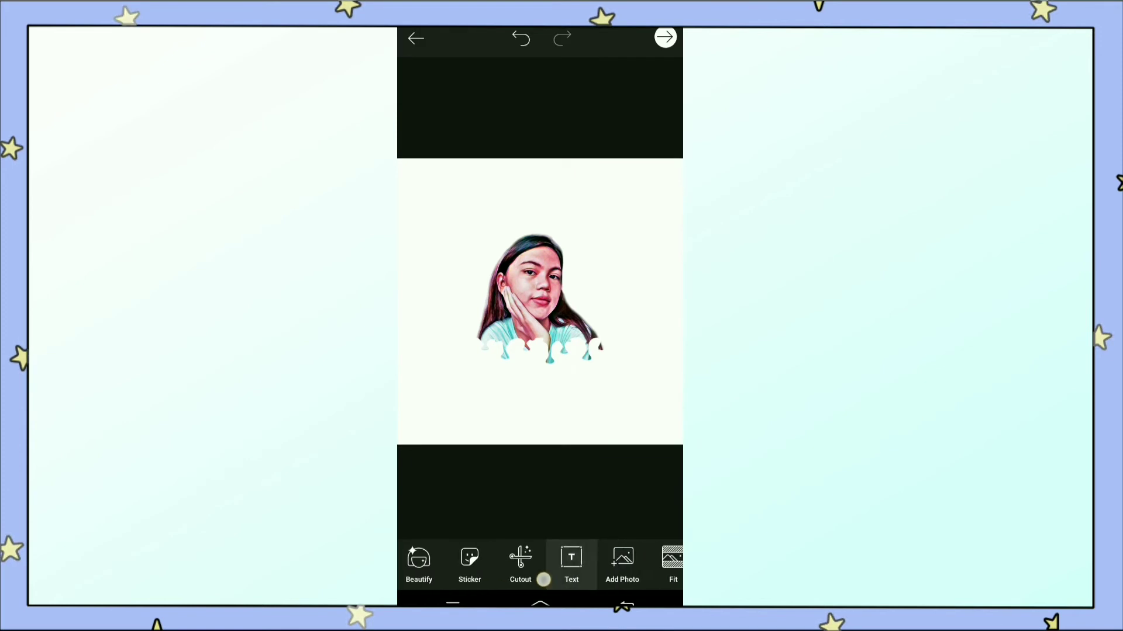
# Step: Add the pink hearts image from Recent as a new overlay layer
pyautogui.click(621, 565)
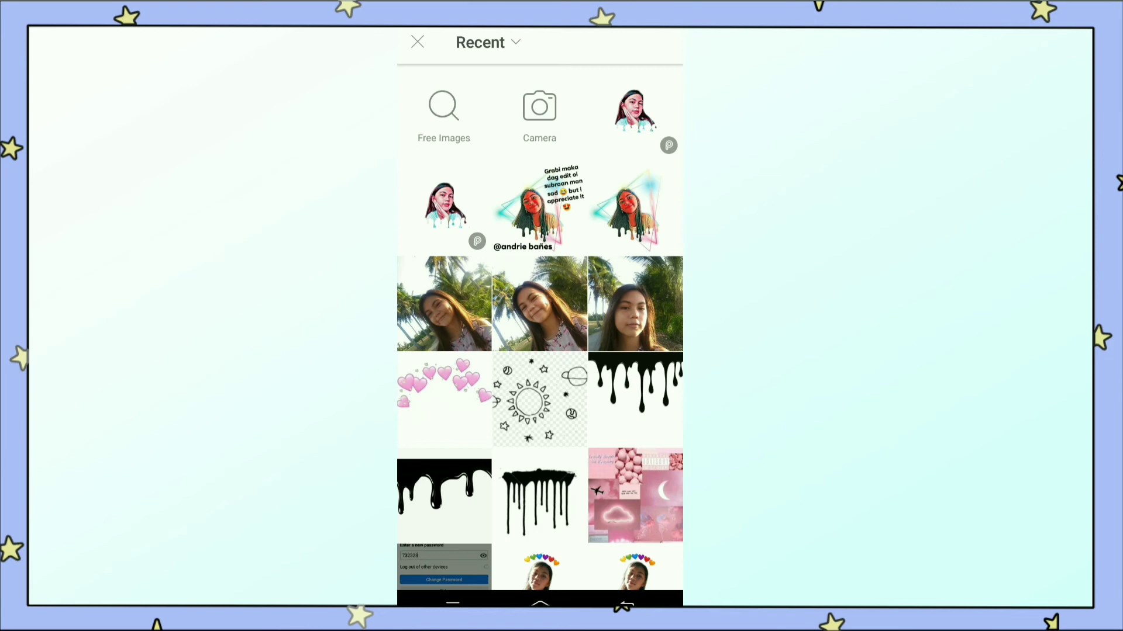
pyautogui.click(443, 400)
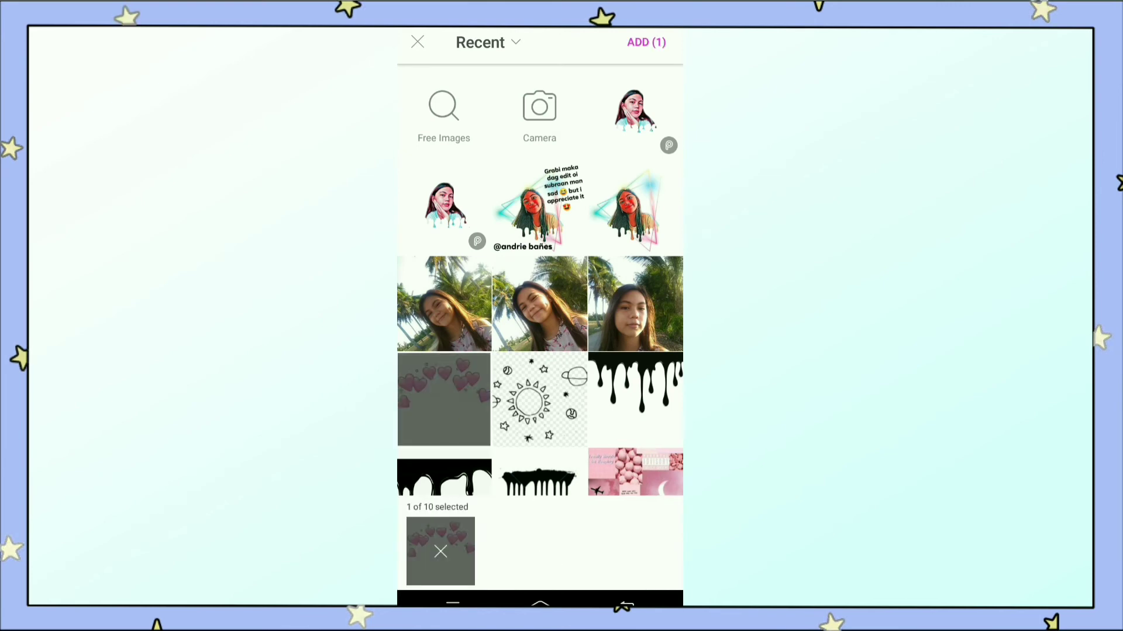
pyautogui.click(644, 42)
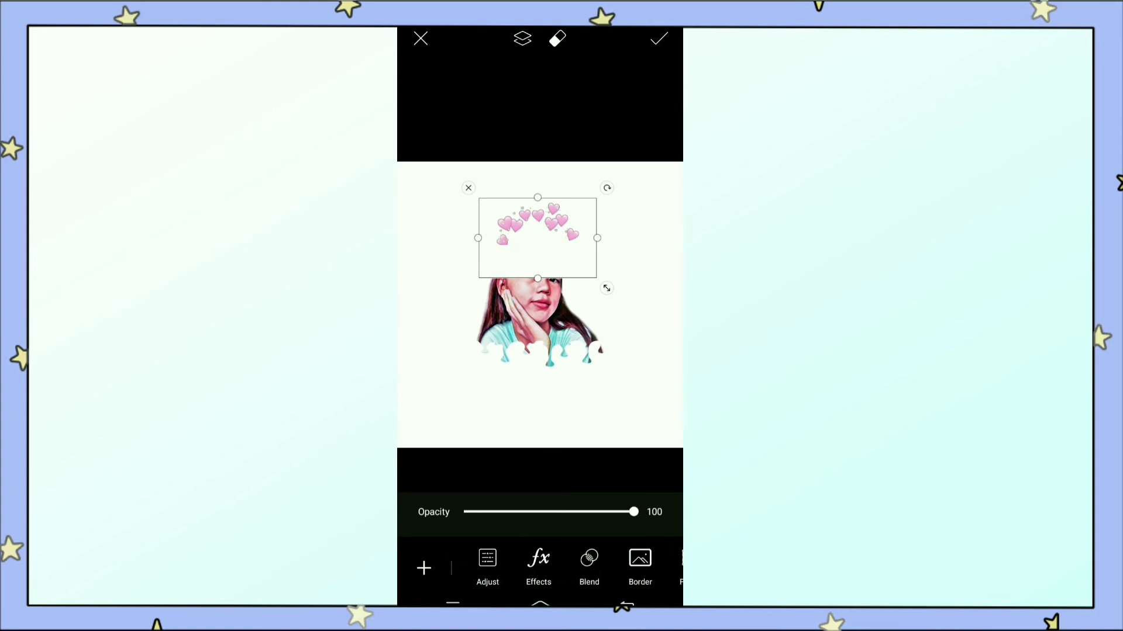
# Step: Blend the hearts with Multiply, position them as a crown above the head, and apply
pyautogui.click(588, 566)
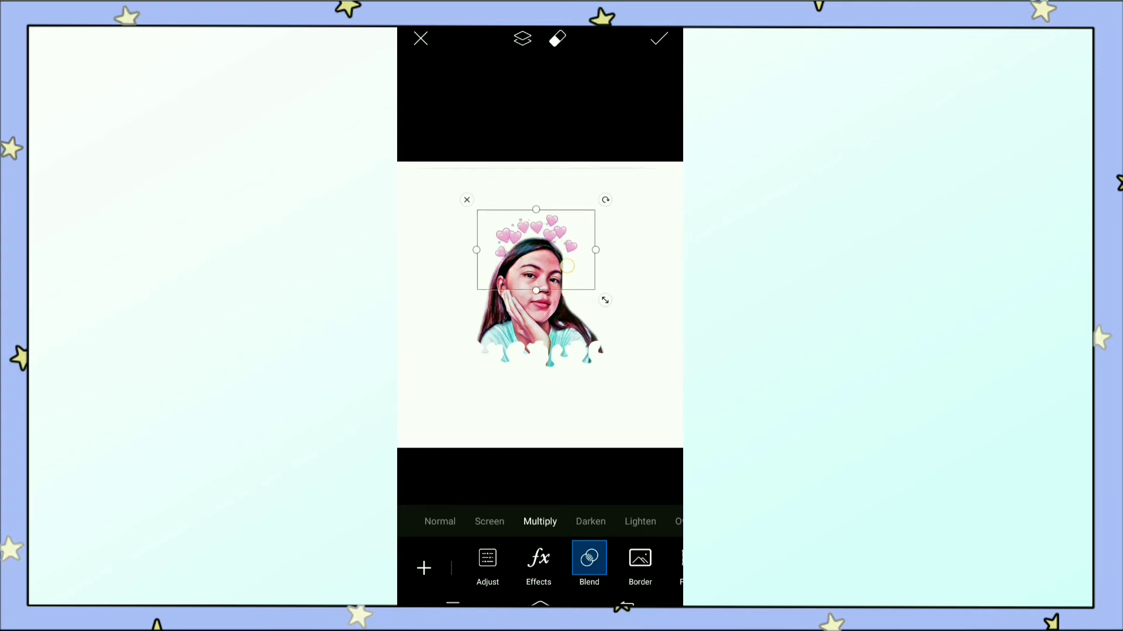
pyautogui.moveTo(536, 290); pyautogui.dragTo(538, 290)
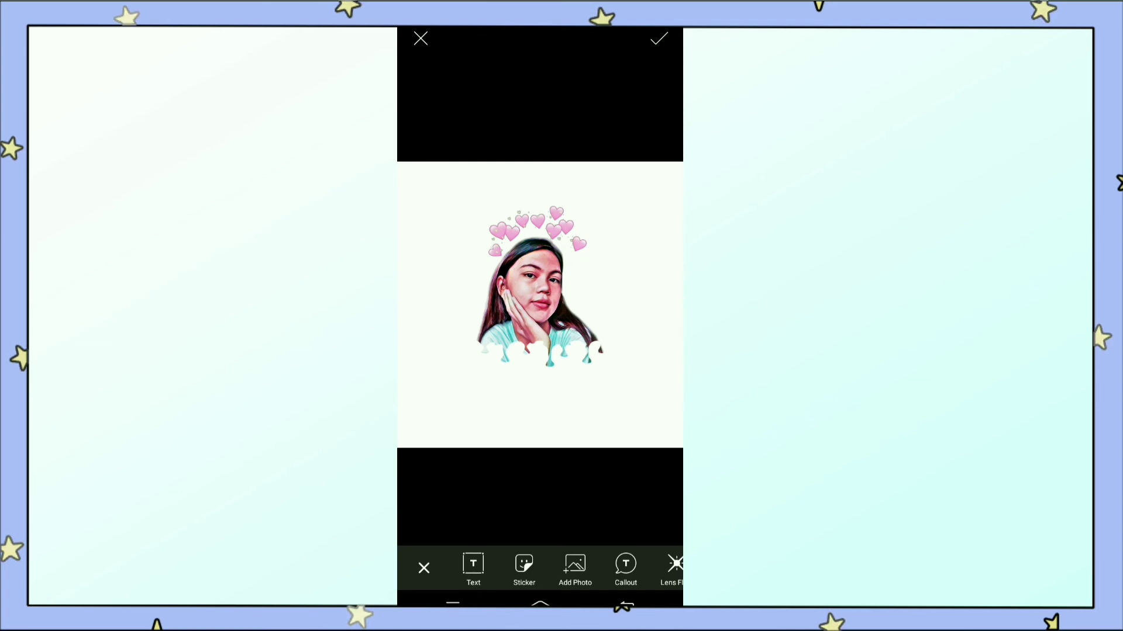
pyautogui.click(656, 39)
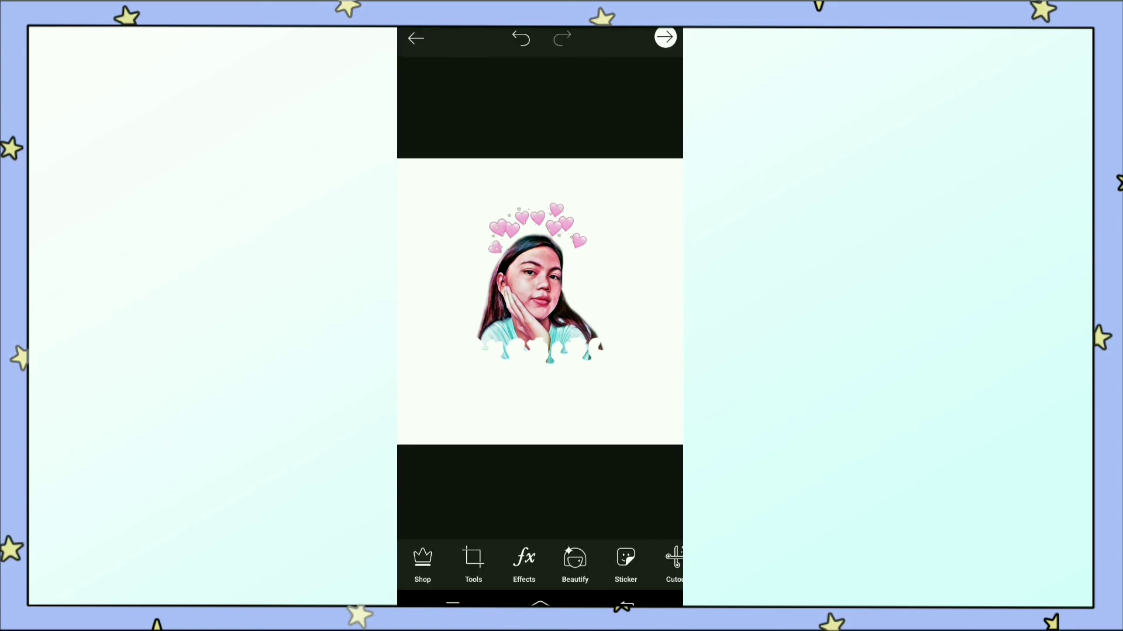